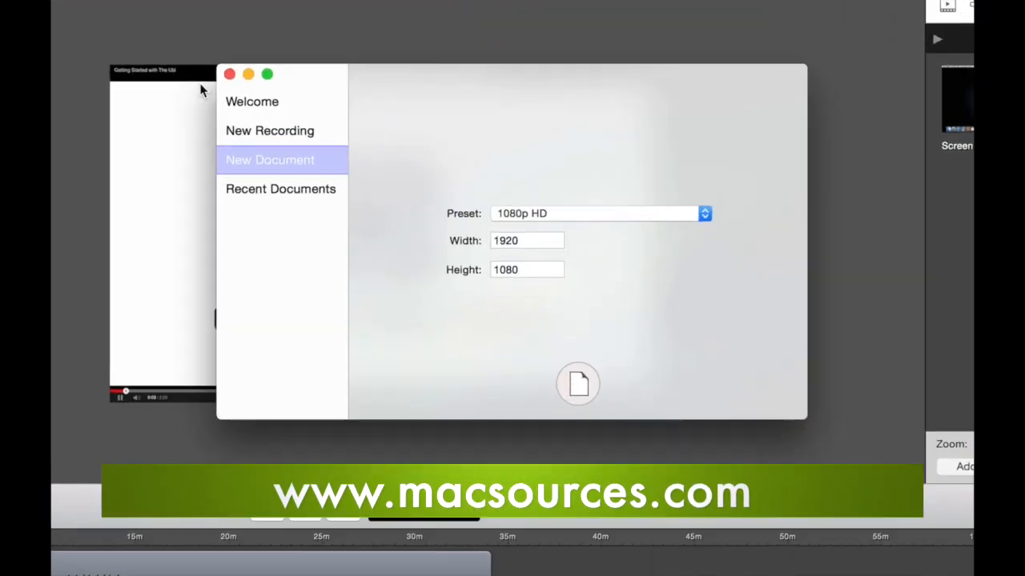
- Close the welcome window, jump to 07:30 in the iPhone recording and show the clip's Video properties
{"action": "left_click", "coordinate": [269, 101]}
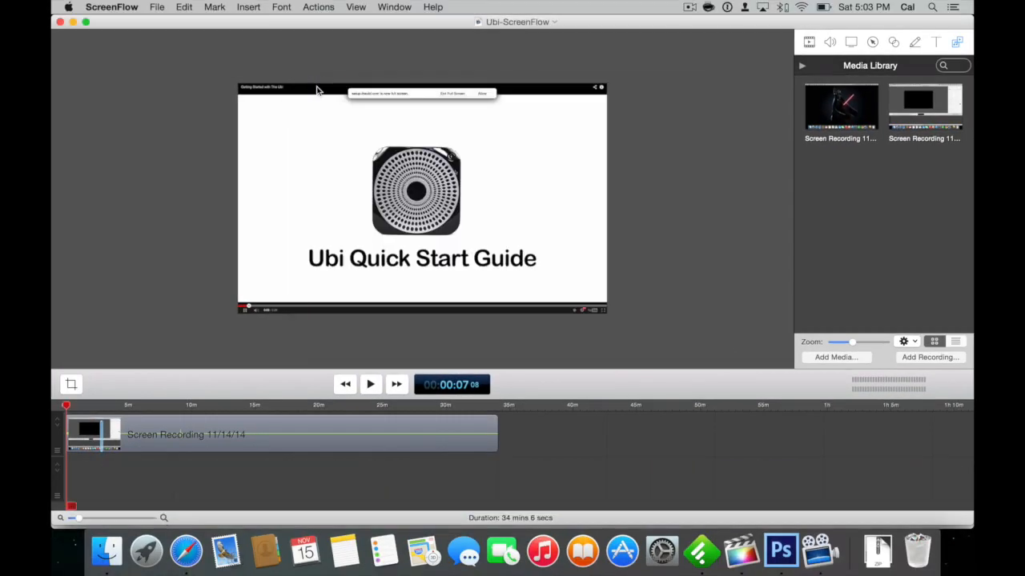
{"action": "left_click_drag", "start_coordinate": [67, 407], "coordinate": [79, 406]}
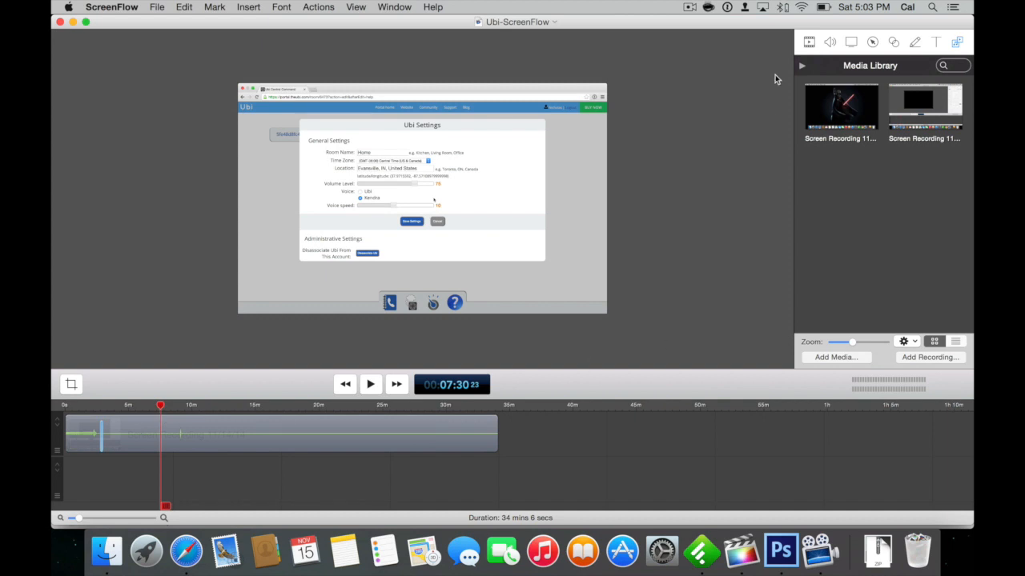
{"action": "left_click", "coordinate": [808, 42]}
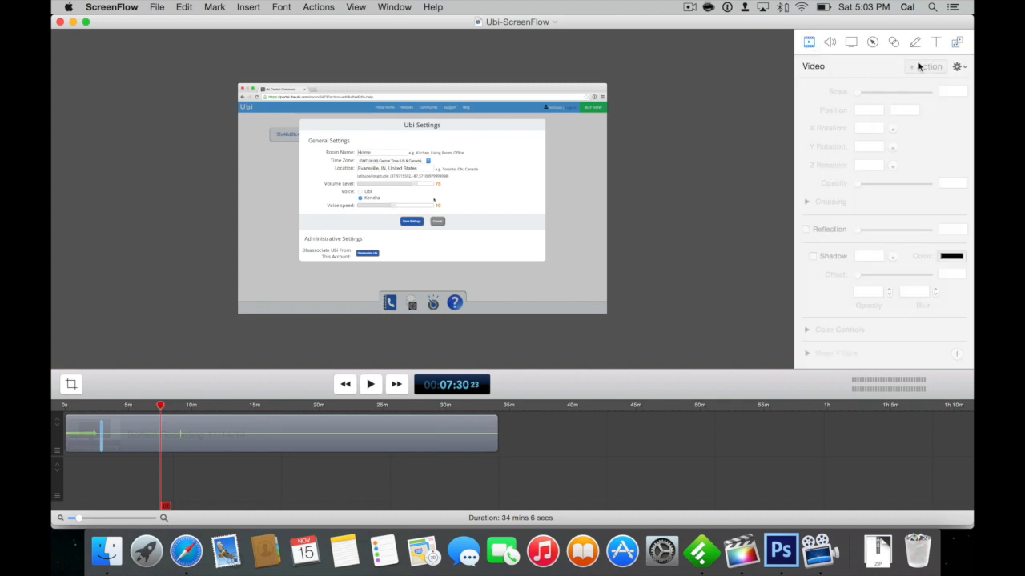
{"action": "left_click", "coordinate": [303, 434]}
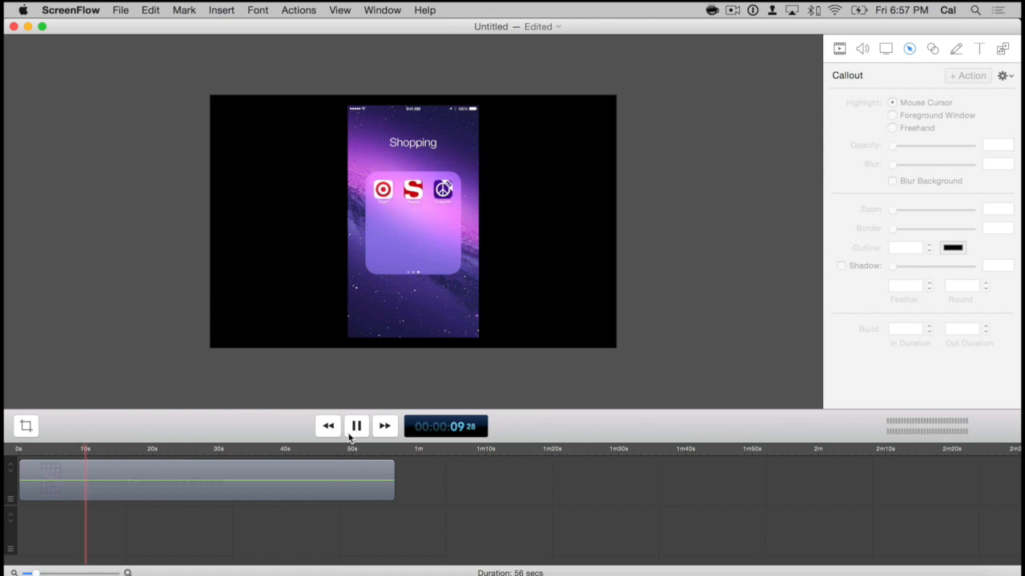
- Pause the iPhone recording around 14 s and bring back the ScreenFlow welcome window
{"action": "left_click", "coordinate": [355, 425]}
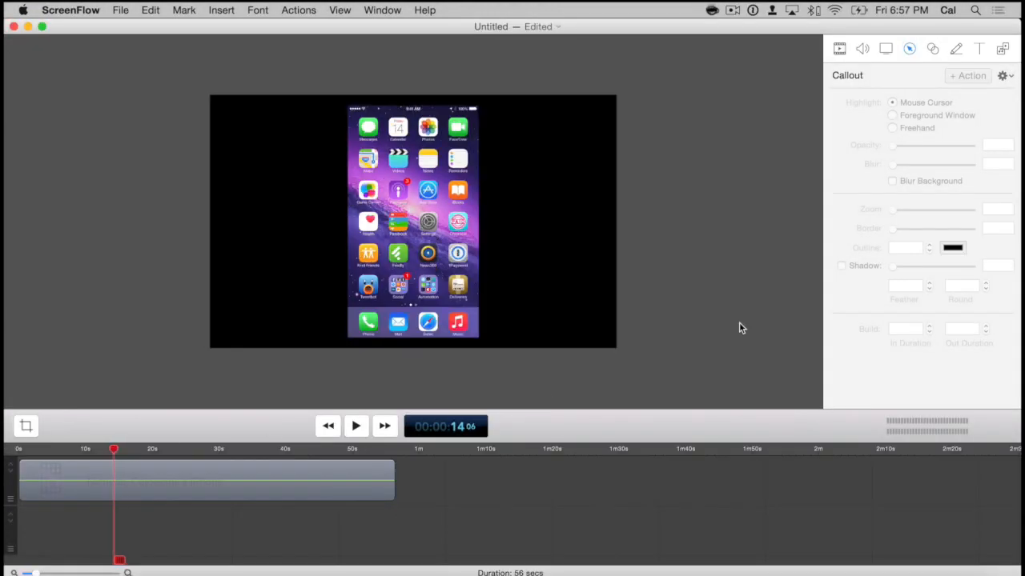
{"action": "left_click", "coordinate": [205, 480]}
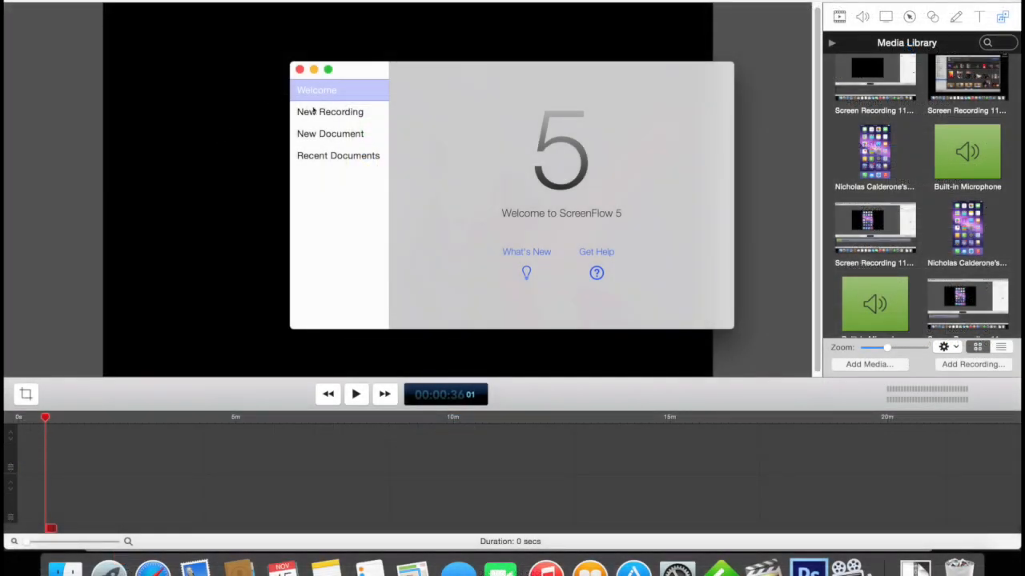
- Start a New Recording and list the desktop framerate choices (30, 15, 1 fps), keeping Automatic
{"action": "left_click", "coordinate": [330, 112]}
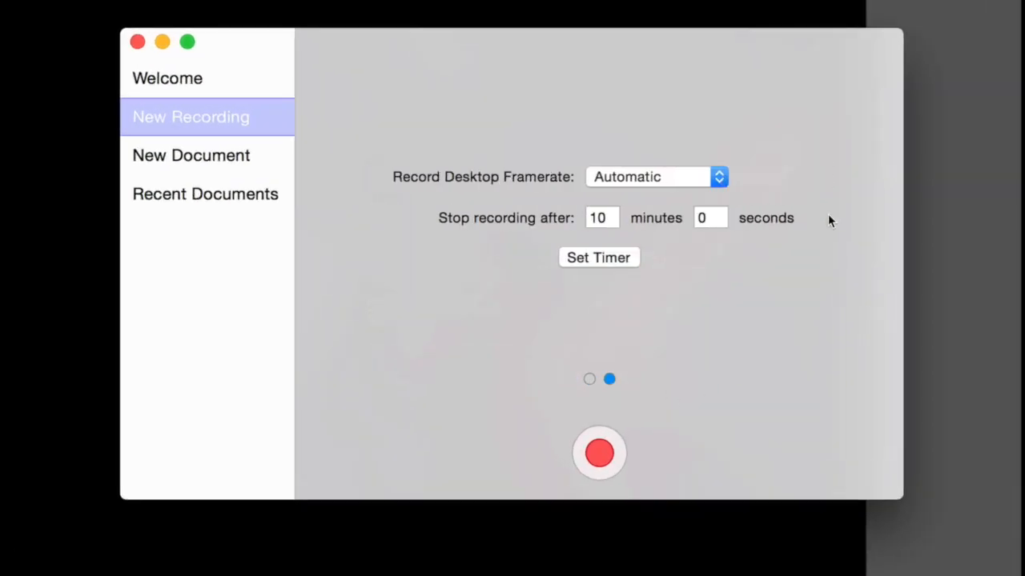
{"action": "left_click", "coordinate": [717, 176]}
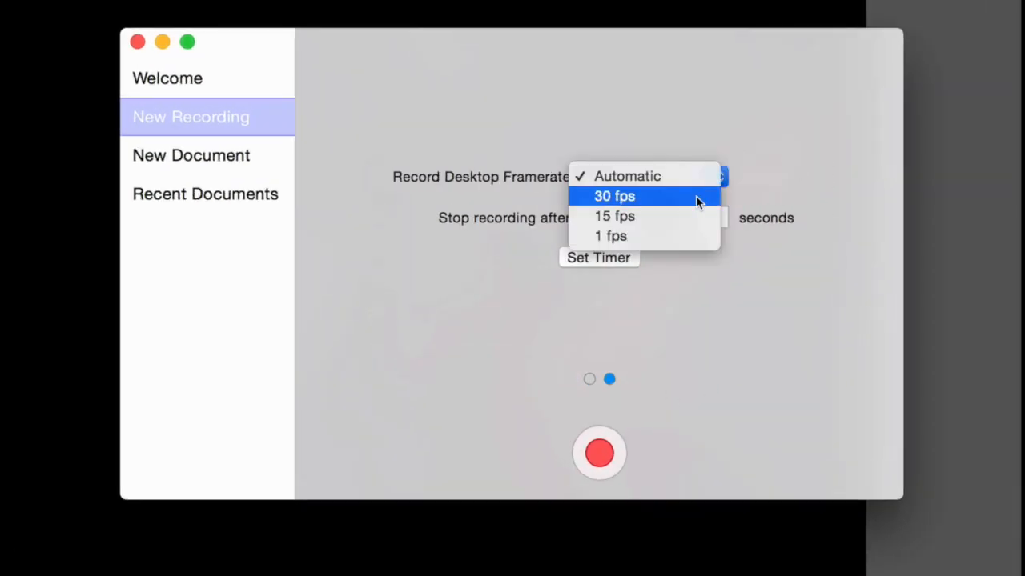
{"action": "mouse_move", "coordinate": [694, 217]}
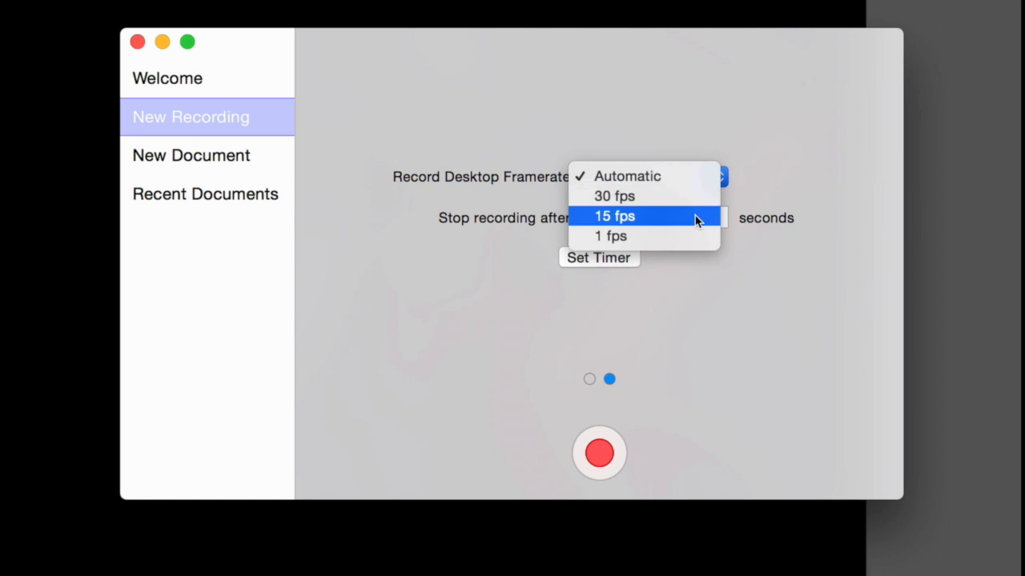
{"action": "mouse_move", "coordinate": [721, 320]}
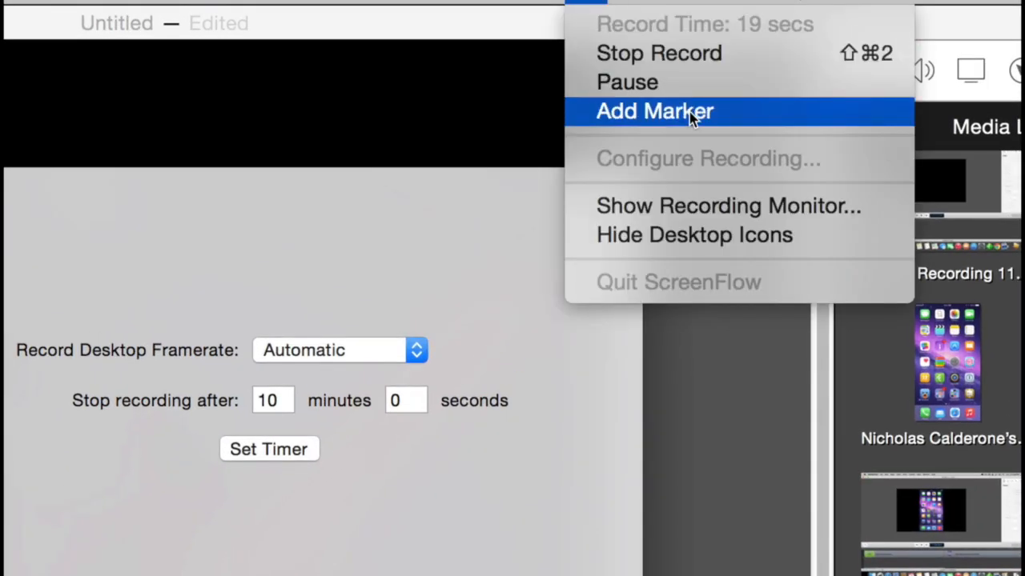
{"action": "mouse_move", "coordinate": [653, 120]}
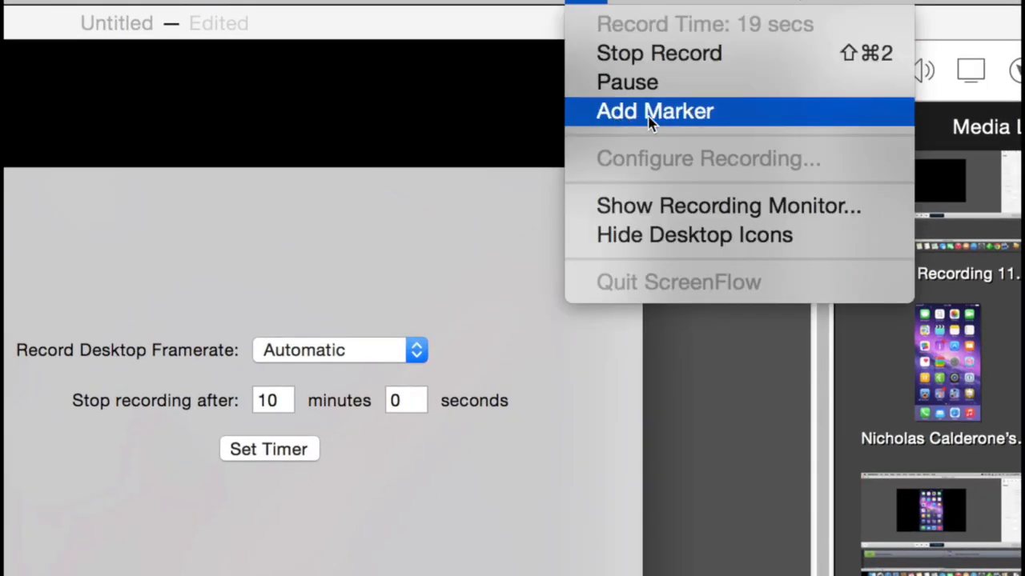
- Add a marker from the menu-bar recording menu, then stop and return to the editing document
{"action": "left_click", "coordinate": [653, 111]}
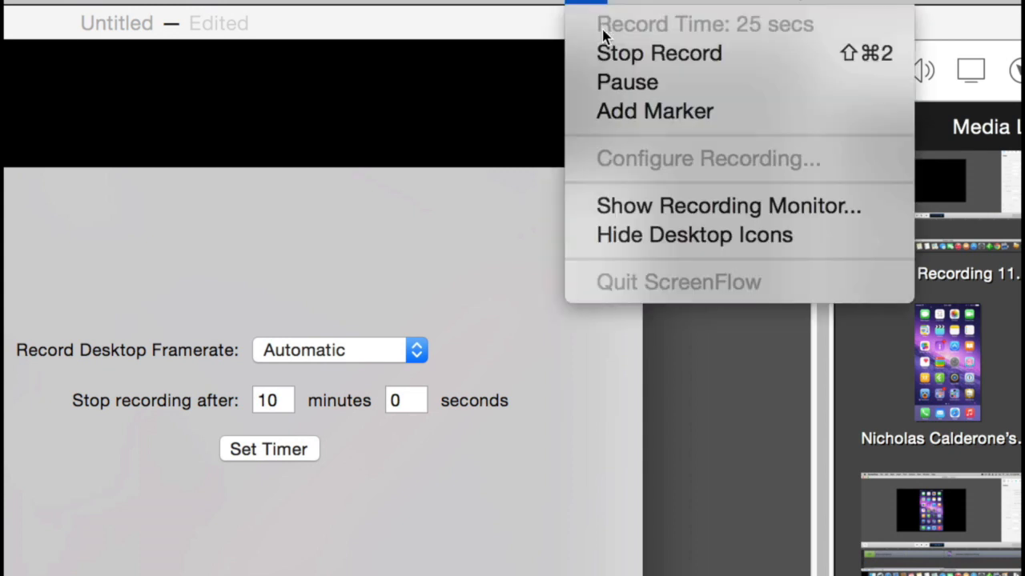
{"action": "mouse_move", "coordinate": [769, 90]}
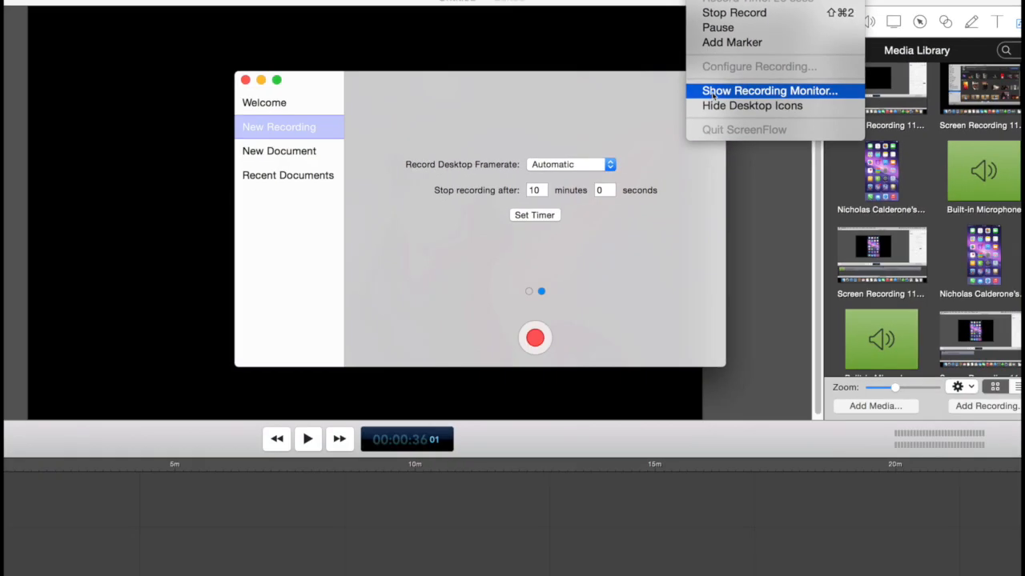
{"action": "left_click", "coordinate": [768, 90]}
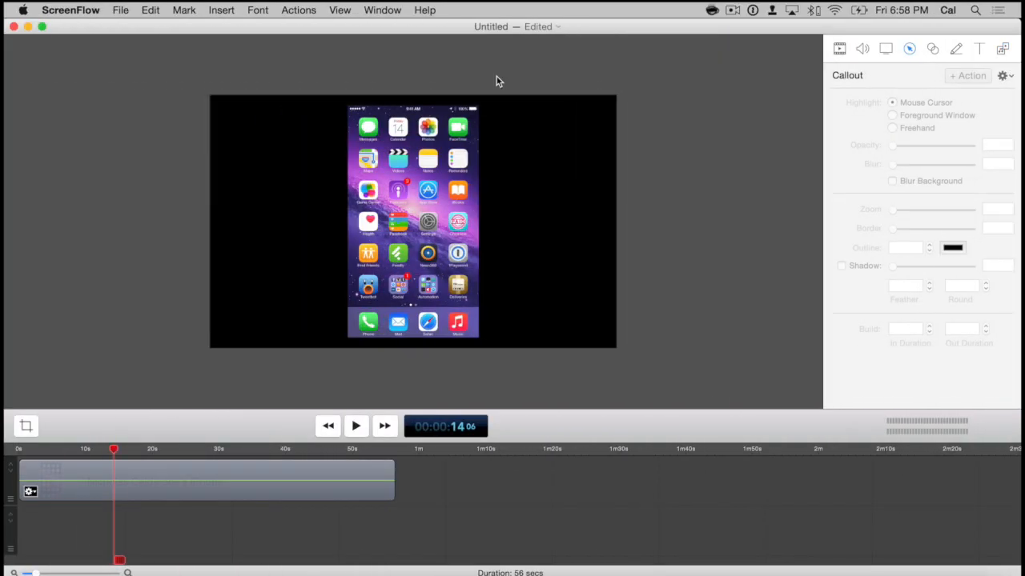
- Switch to the IFTTT browser-recording document with the clip's Video inspector showing
{"action": "left_click", "coordinate": [71, 9]}
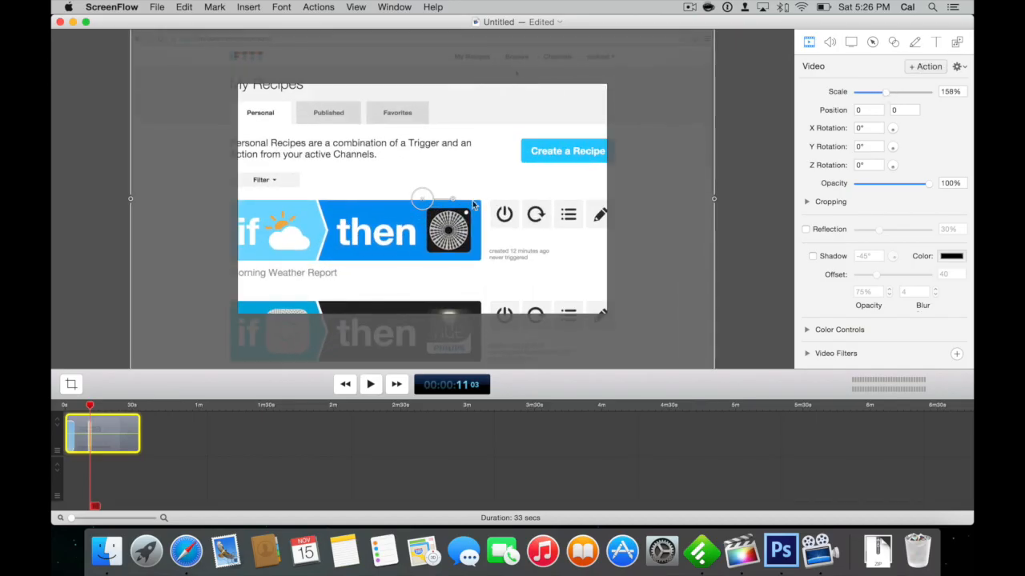
- Select the IFTTT clip and play it to preview Scale changing between 158% and 100%
{"action": "left_click", "coordinate": [370, 385]}
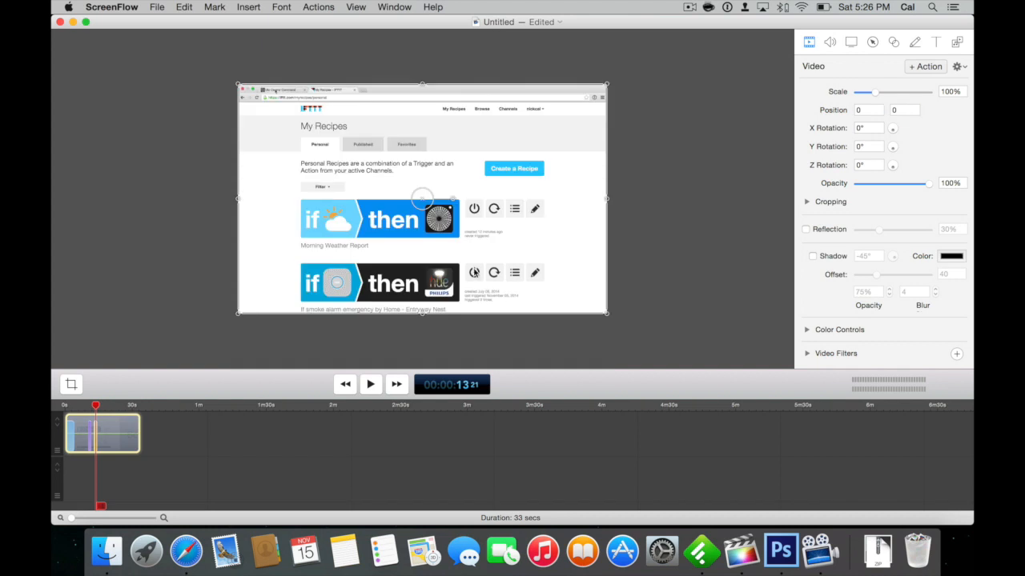
{"action": "left_click", "coordinate": [370, 384]}
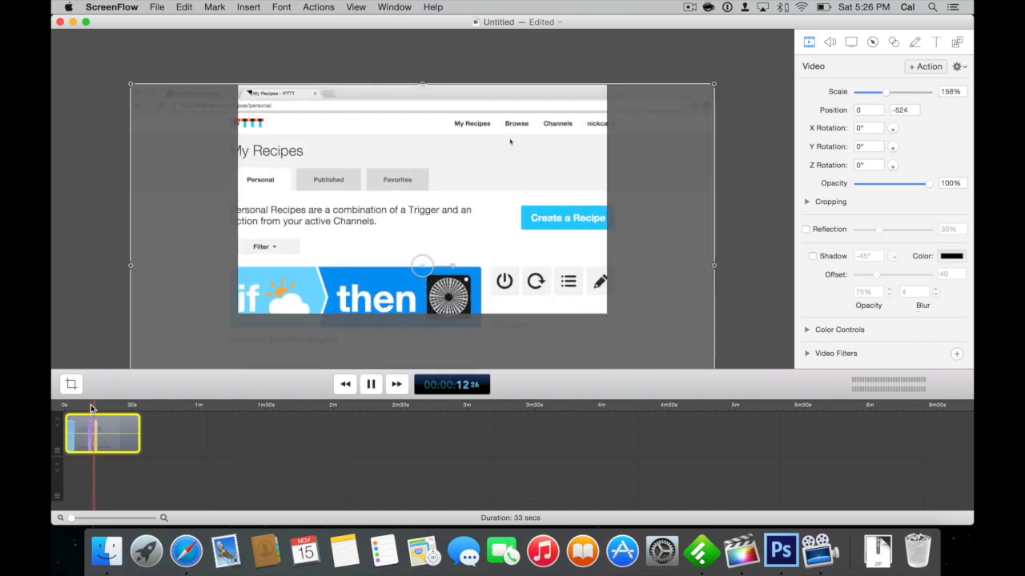
{"action": "left_click", "coordinate": [372, 384]}
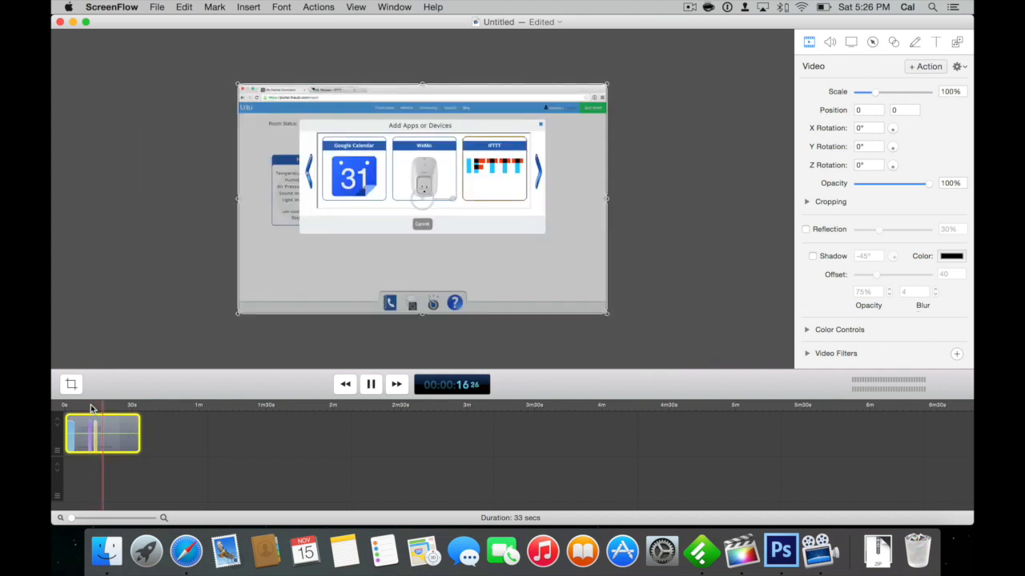